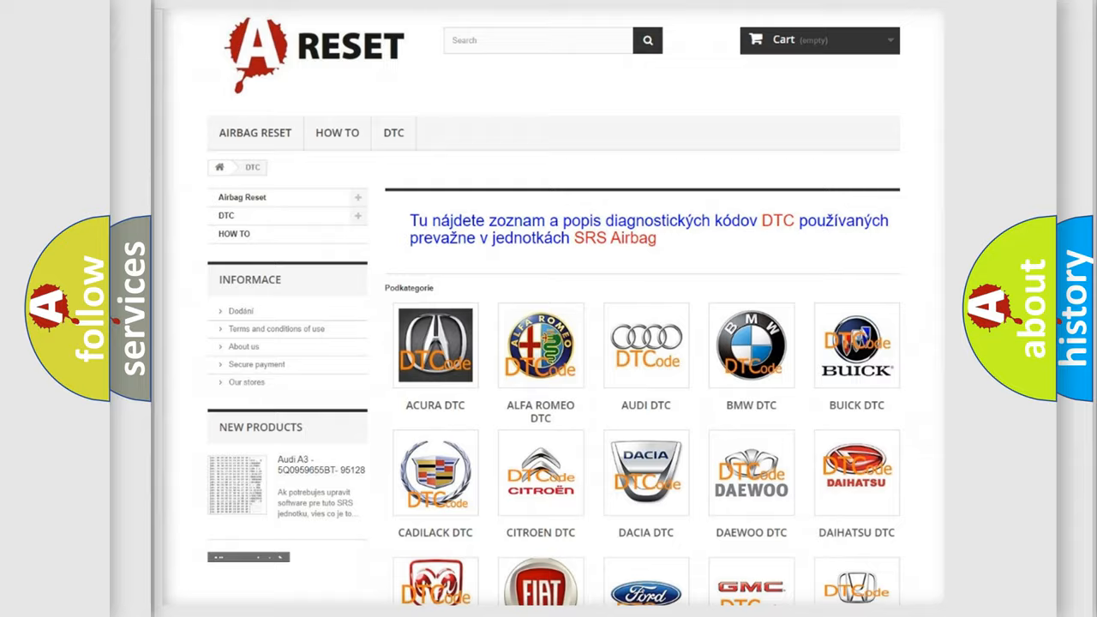
Reveal the Cause section: loose or poor connections and an invalid signal.
scroll(down, 3)
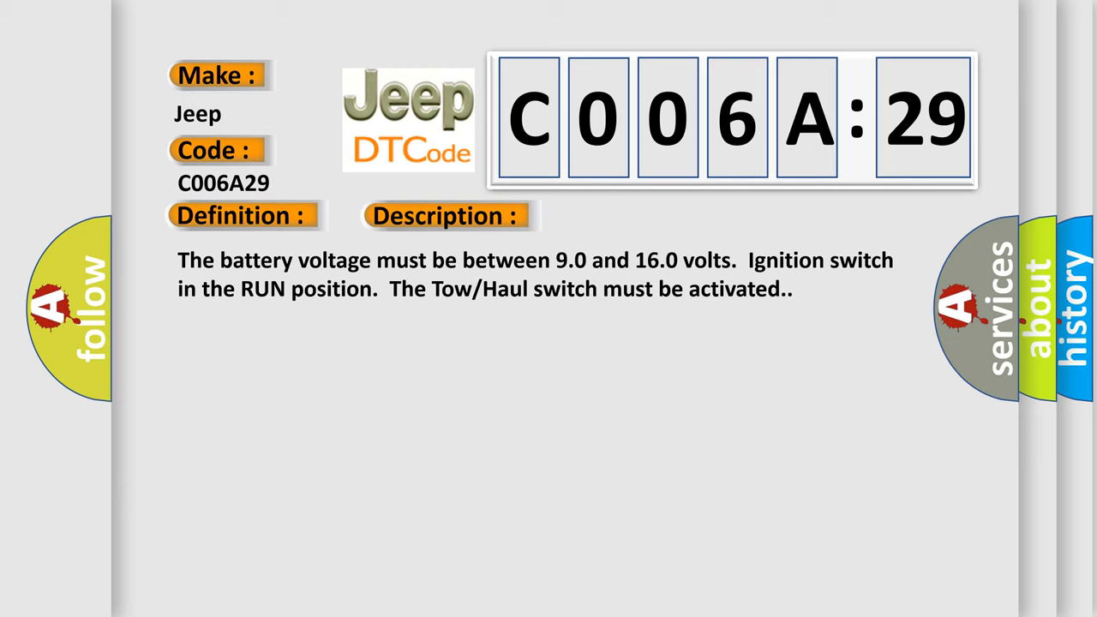
click(628, 215)
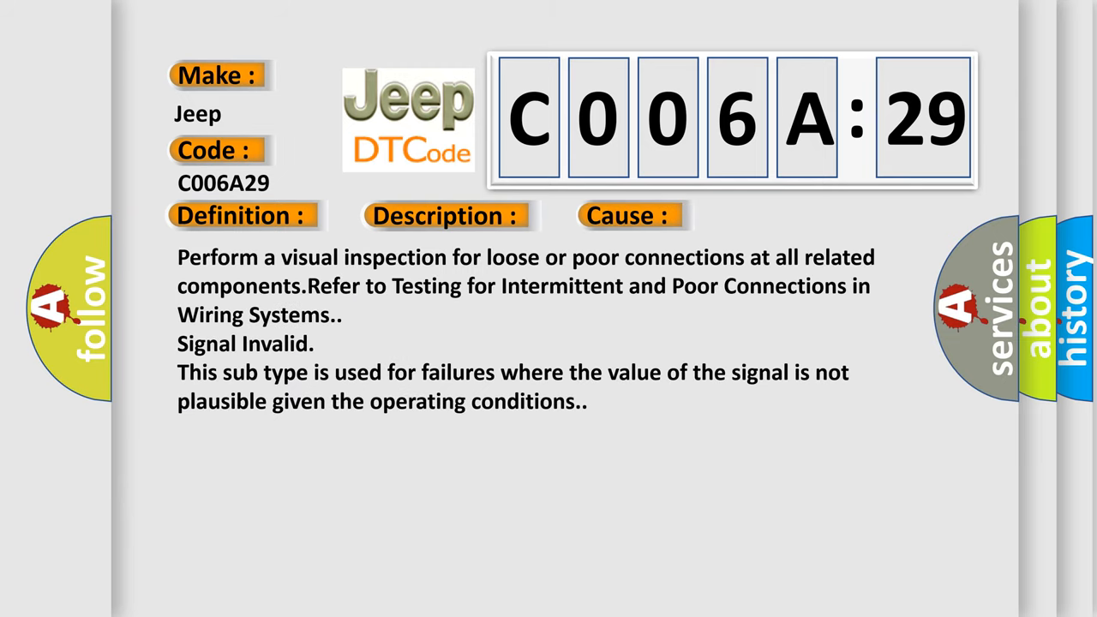